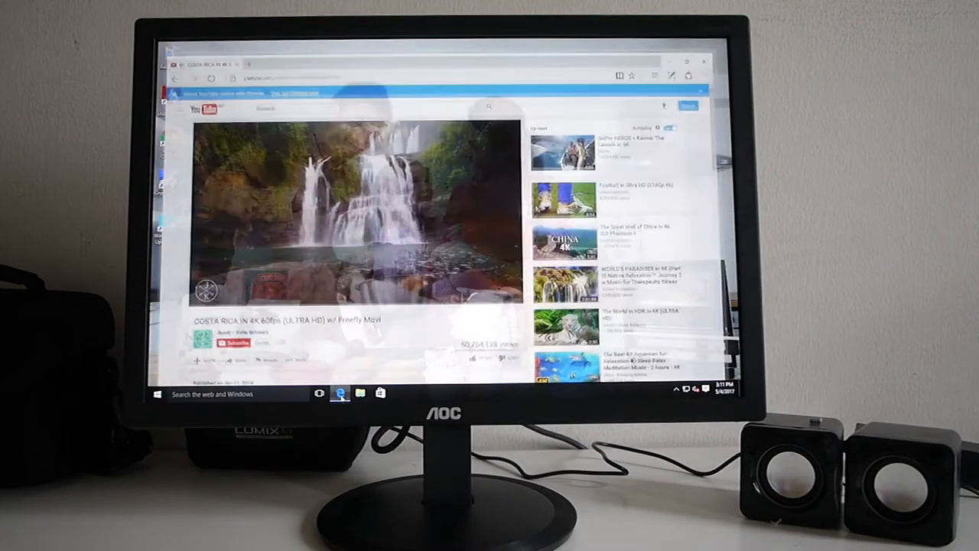
Open 'The World in HDR in 4K (ULTRA HD)' from the Up next sidebar.
scroll("down", 3)
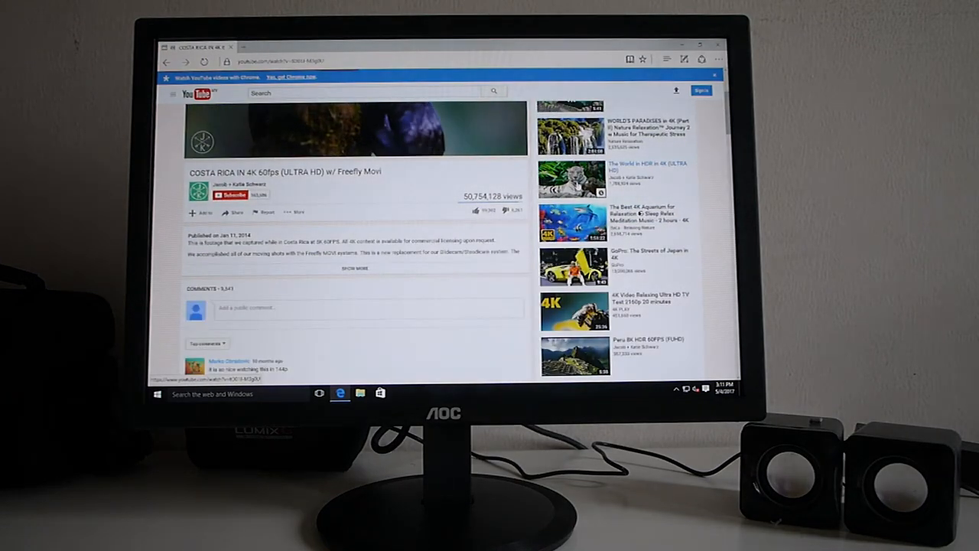
left_click(572, 178)
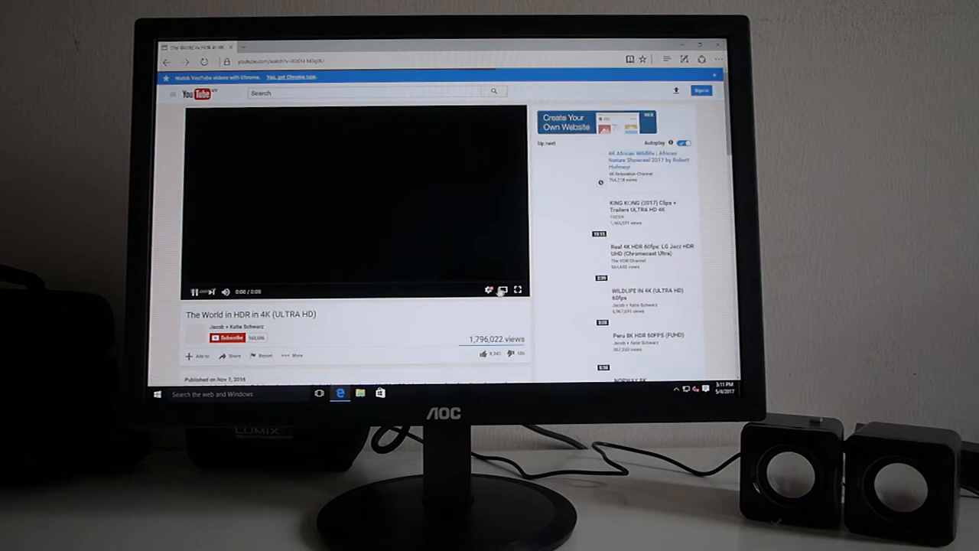